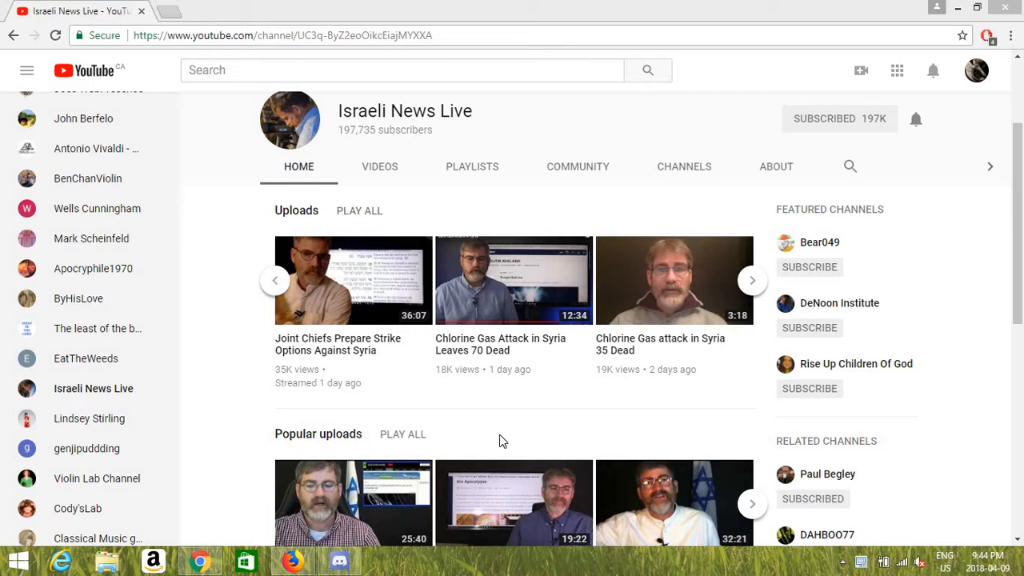
mouse_move(520, 425)
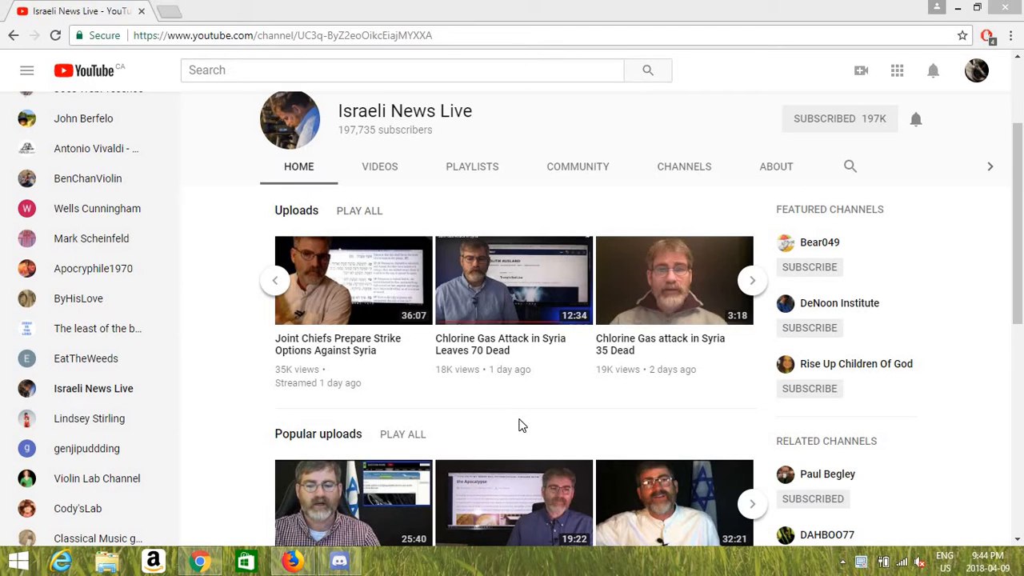
mouse_move(548, 385)
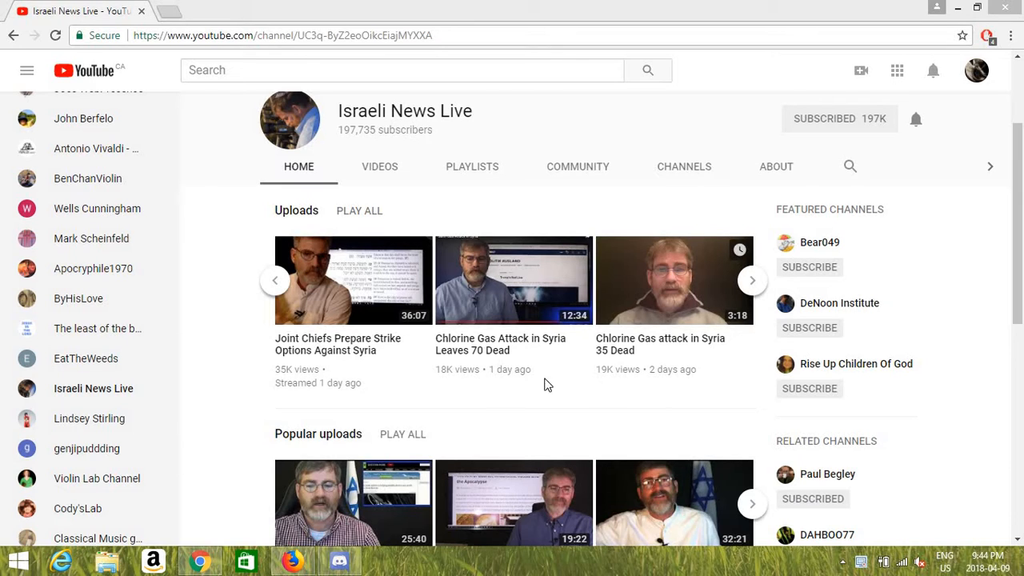
mouse_move(276, 286)
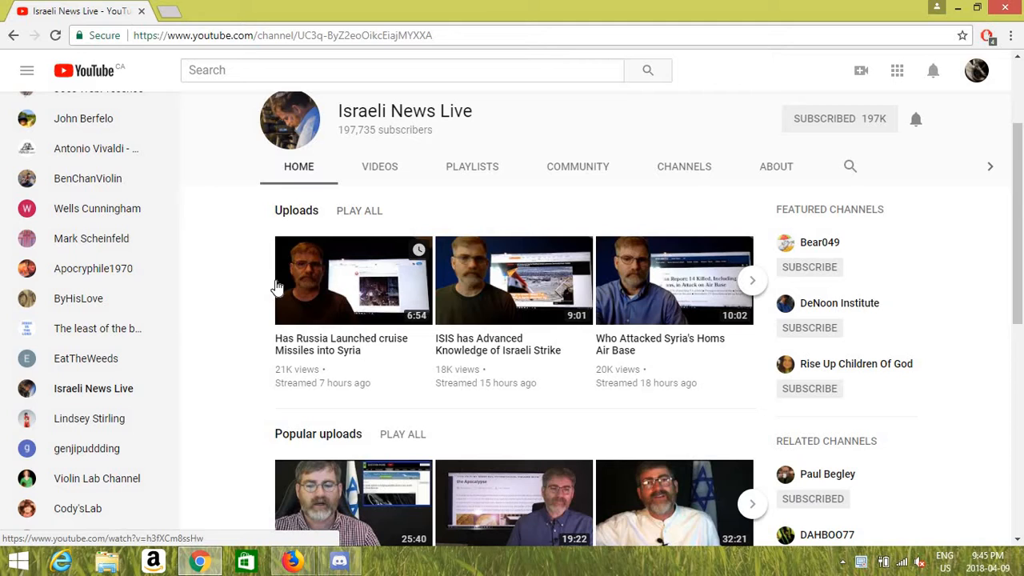
mouse_move(343, 364)
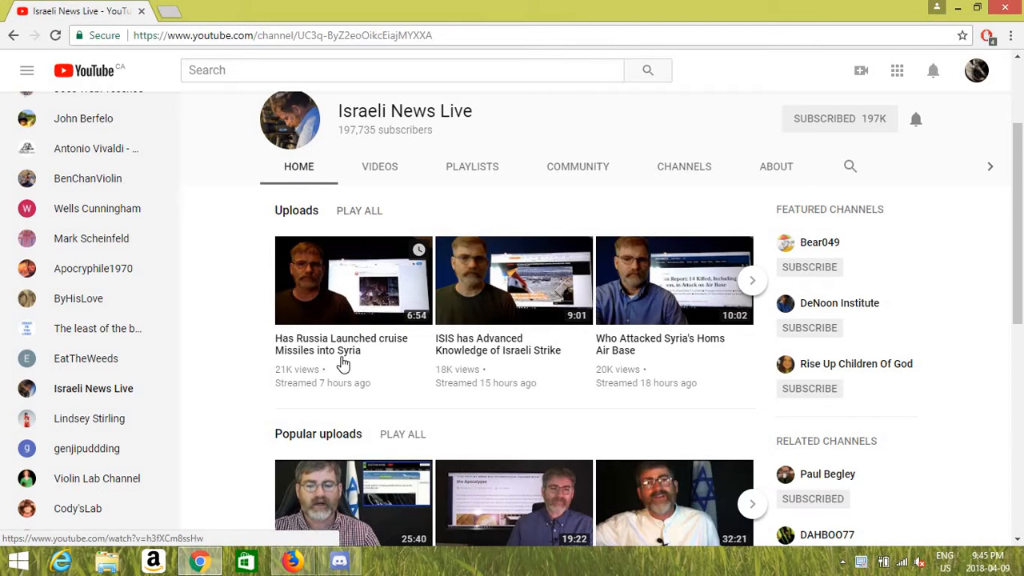